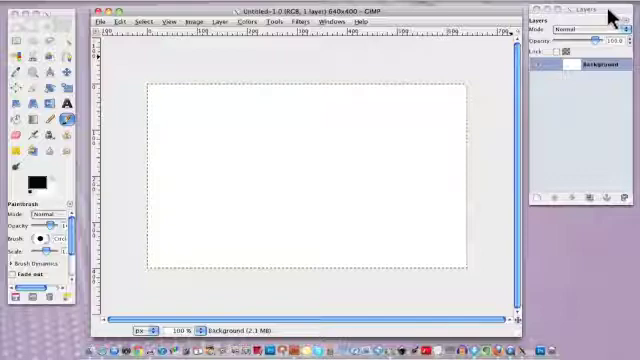
{"action": "mouse_move", "coordinate": [324, 28]}
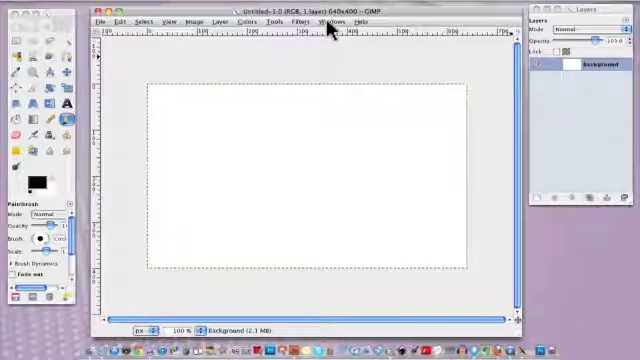
Step: Show the Windows menu with its Dockable Dialogs list
{"action": "left_click", "coordinate": [324, 24]}
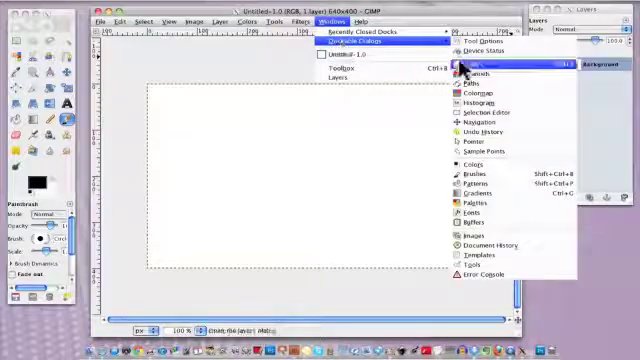
{"action": "mouse_move", "coordinate": [490, 74]}
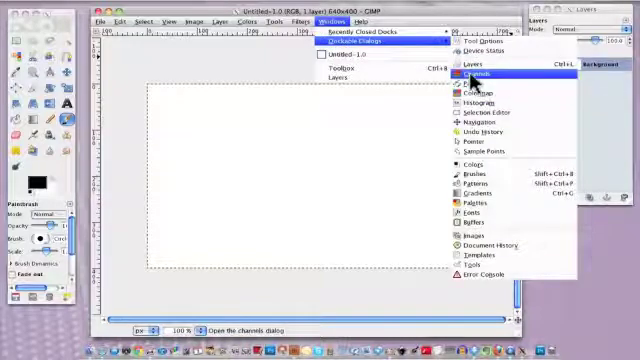
{"action": "left_click", "coordinate": [470, 76]}
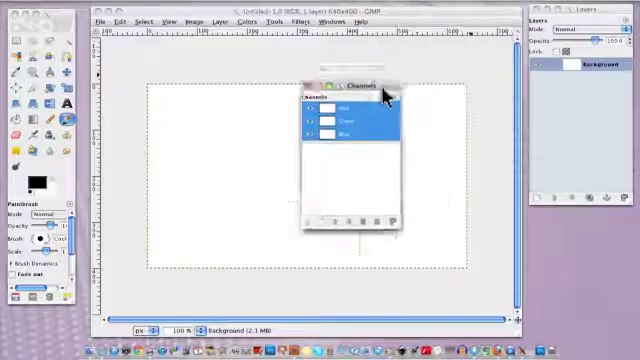
{"action": "left_click_drag", "start_coordinate": [352, 84], "coordinate": [576, 96]}
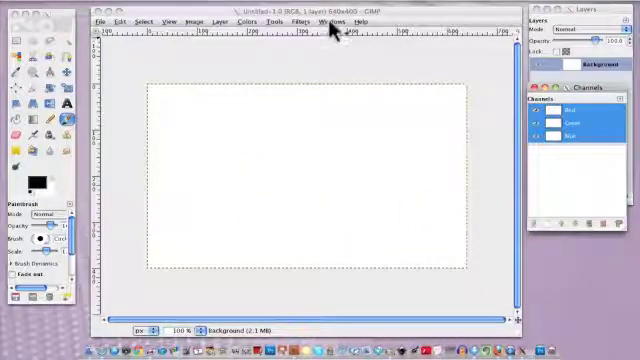
{"action": "left_click", "coordinate": [328, 24]}
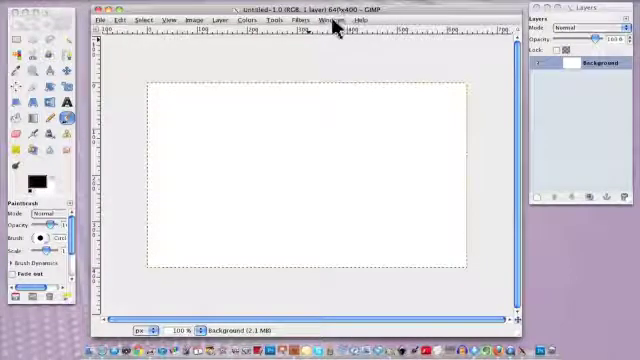
Step: Reopen Channels from Recently Closed Docks and drag it into the Layers dock as a tab
{"action": "left_click", "coordinate": [328, 18]}
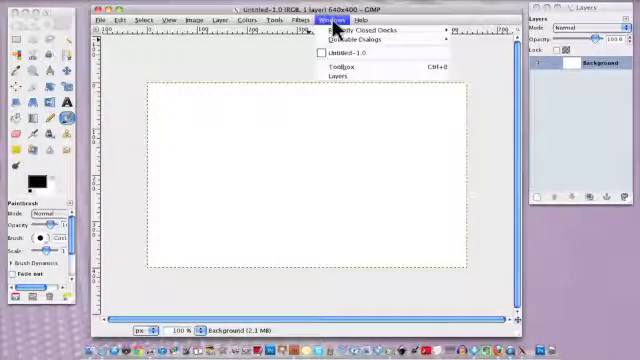
{"action": "left_click", "coordinate": [352, 38]}
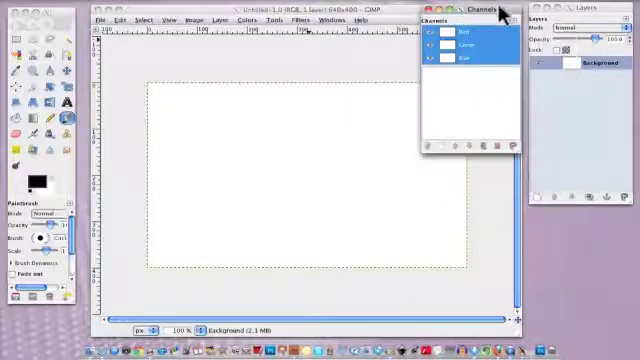
{"action": "left_click_drag", "start_coordinate": [460, 10], "coordinate": [576, 124]}
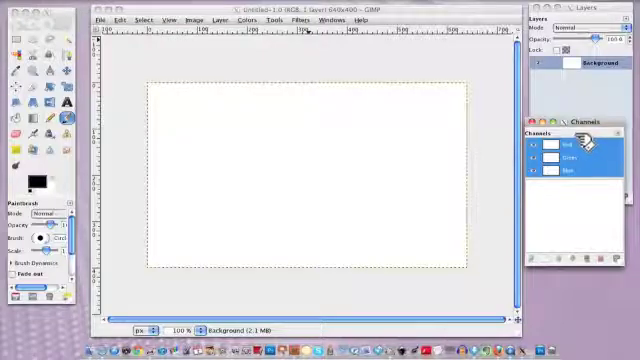
{"action": "mouse_move", "coordinate": [348, 184]}
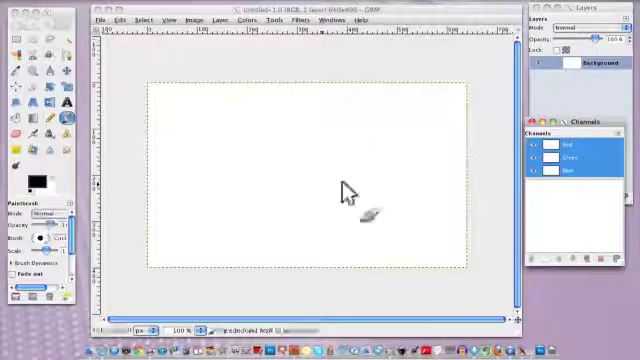
{"action": "left_click", "coordinate": [572, 142]}
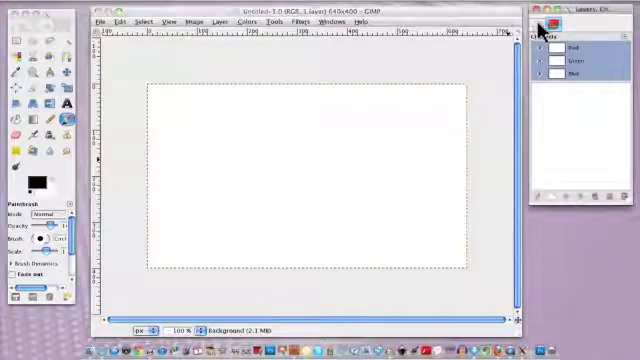
Step: Switch the dock to the Layers tab and bring up the Gradients dialog as a floating window
{"action": "left_click", "coordinate": [544, 24]}
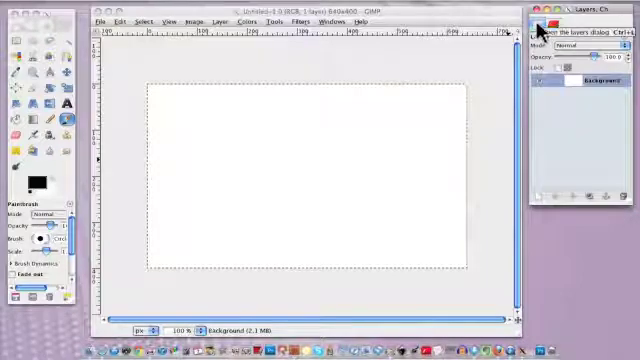
{"action": "mouse_move", "coordinate": [336, 22]}
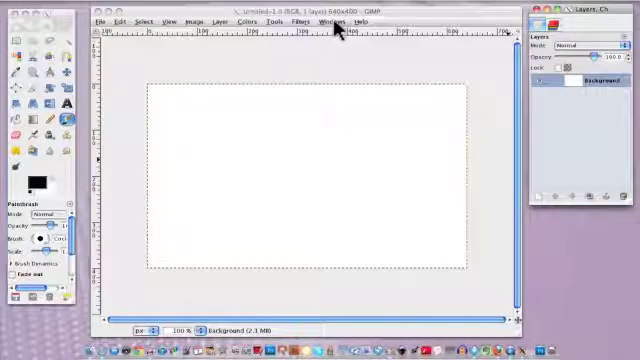
{"action": "left_click", "coordinate": [324, 22]}
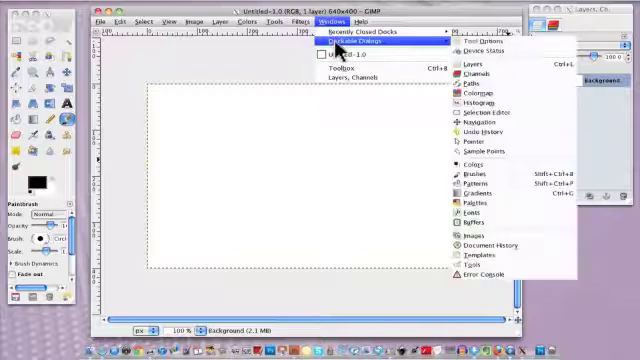
{"action": "mouse_move", "coordinate": [460, 104]}
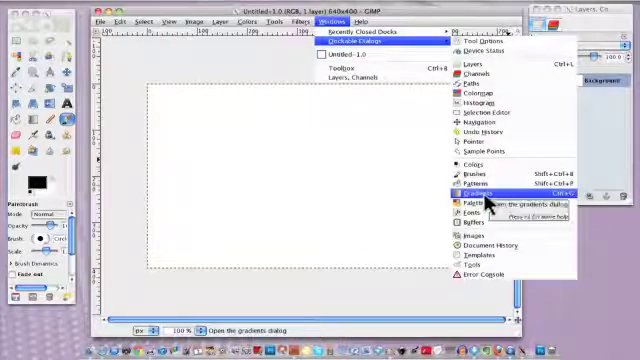
{"action": "left_click", "coordinate": [468, 188]}
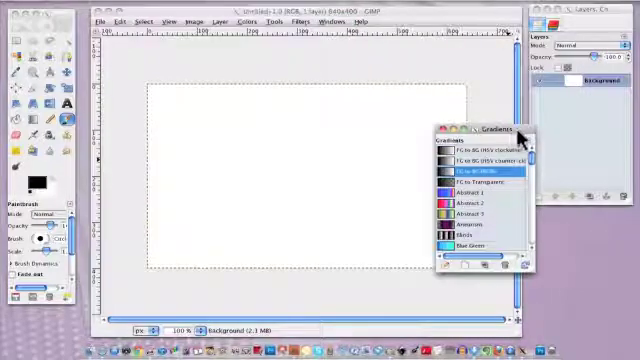